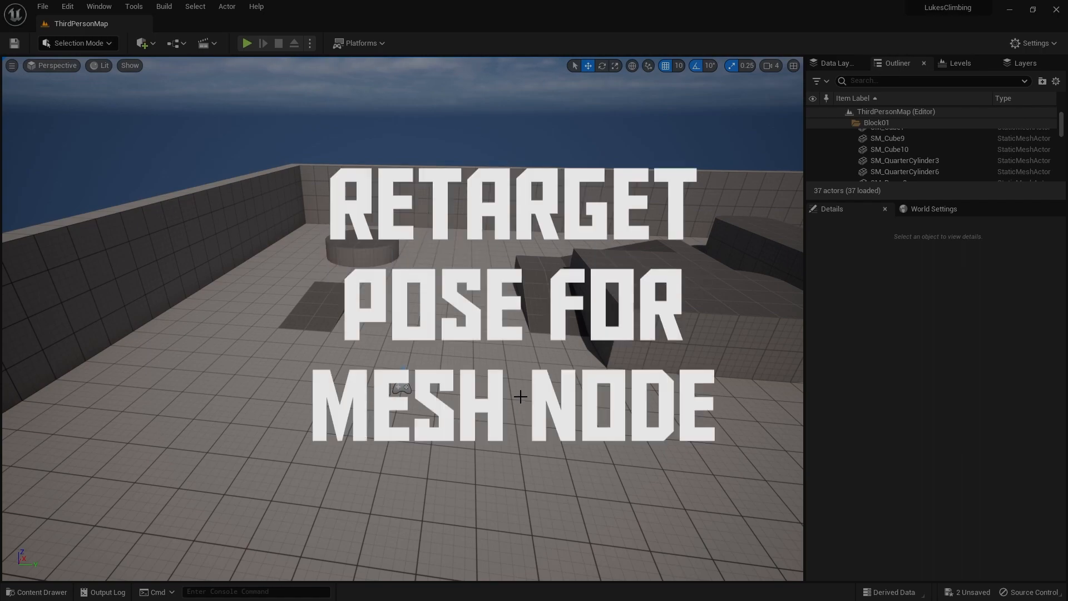
mouse_move(402, 391)
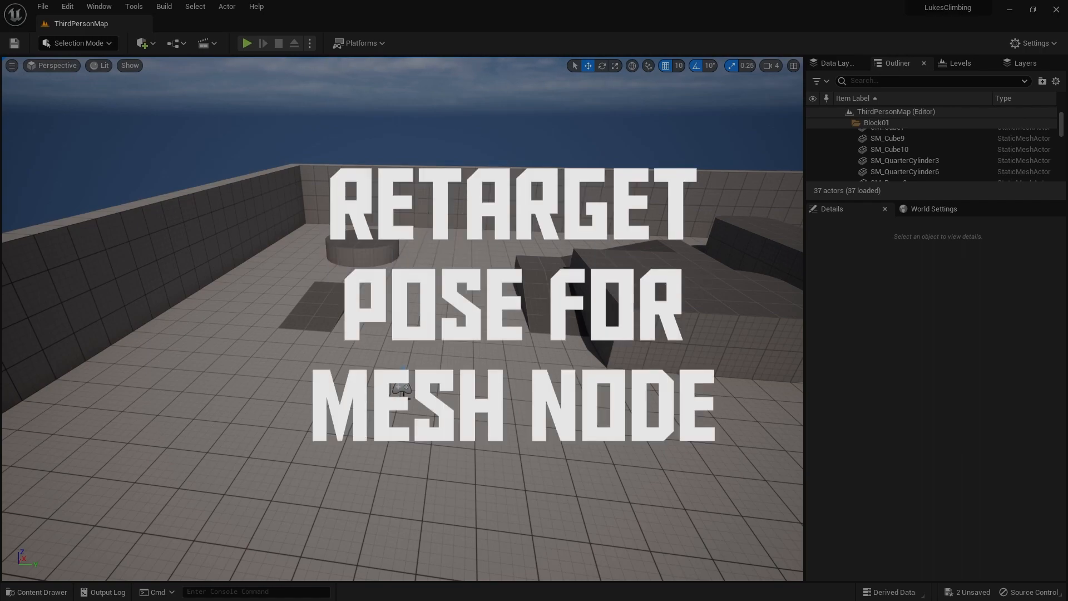
- Play-test ThirdPersonMap with the default mannequin, then open the Content Drawer to ThirdPerson Blueprints
key("r")
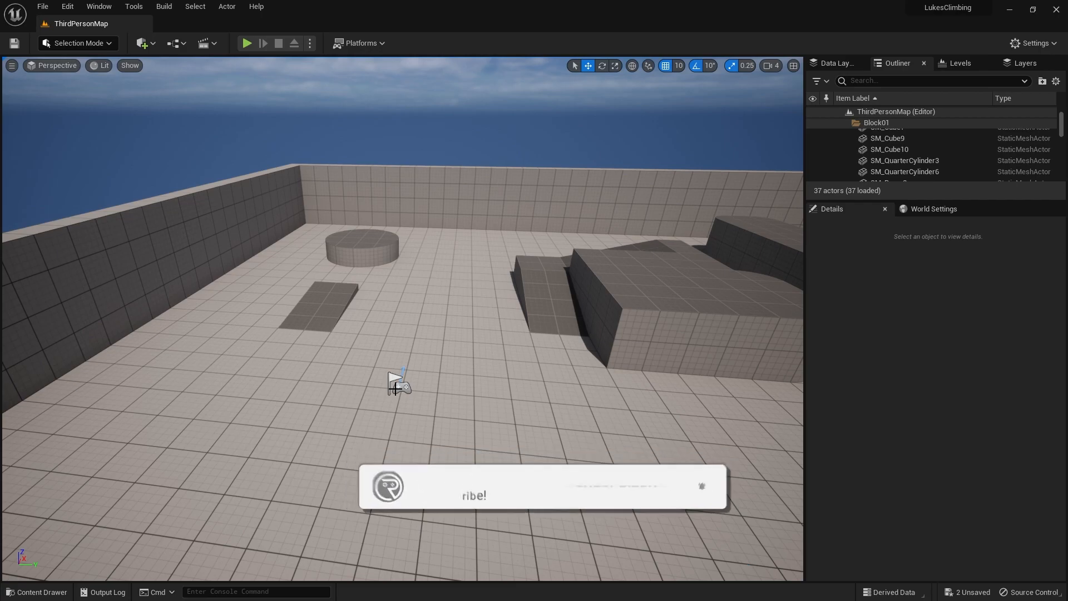
mouse_move(247, 43)
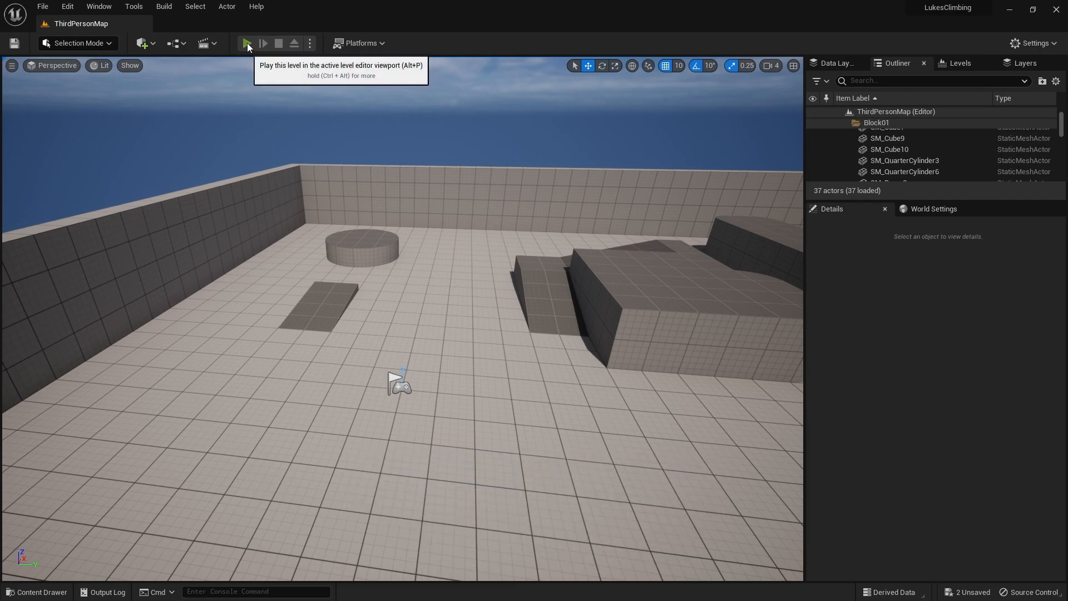
left_click(246, 43)
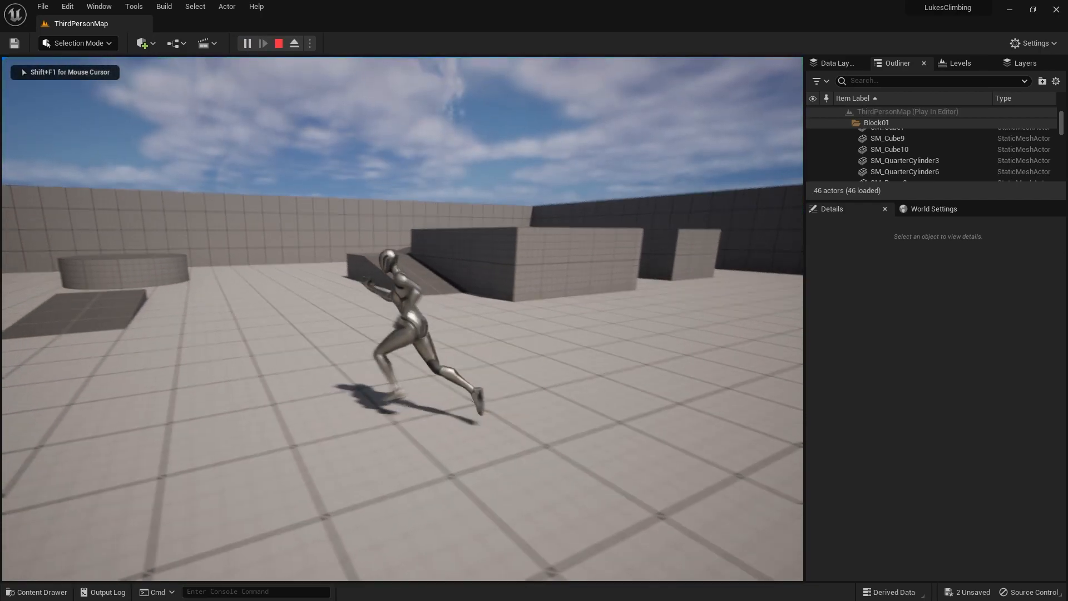
left_click(278, 43)
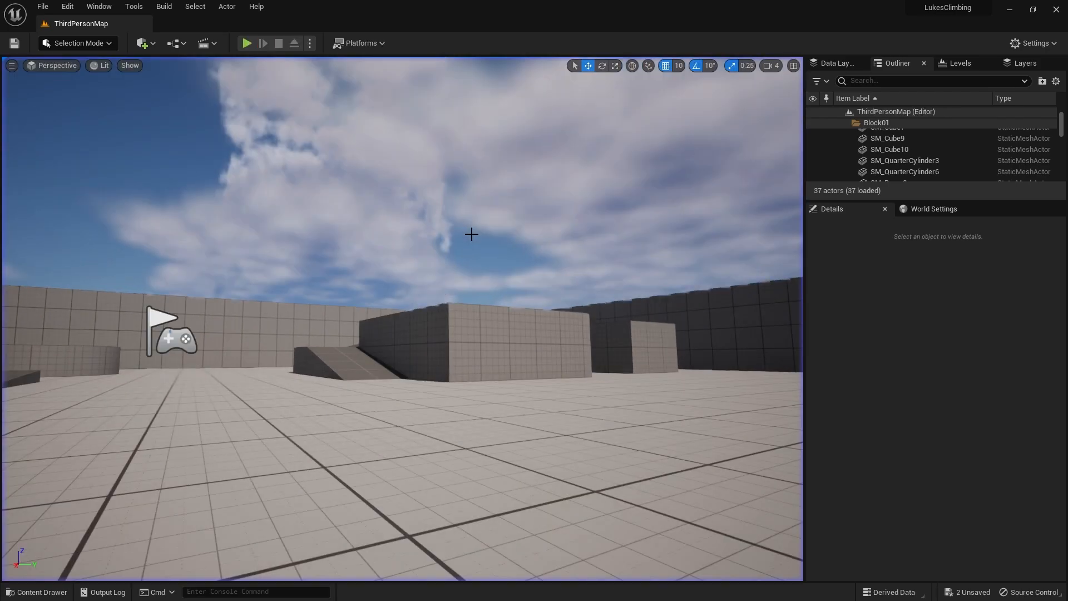
left_click(37, 591)
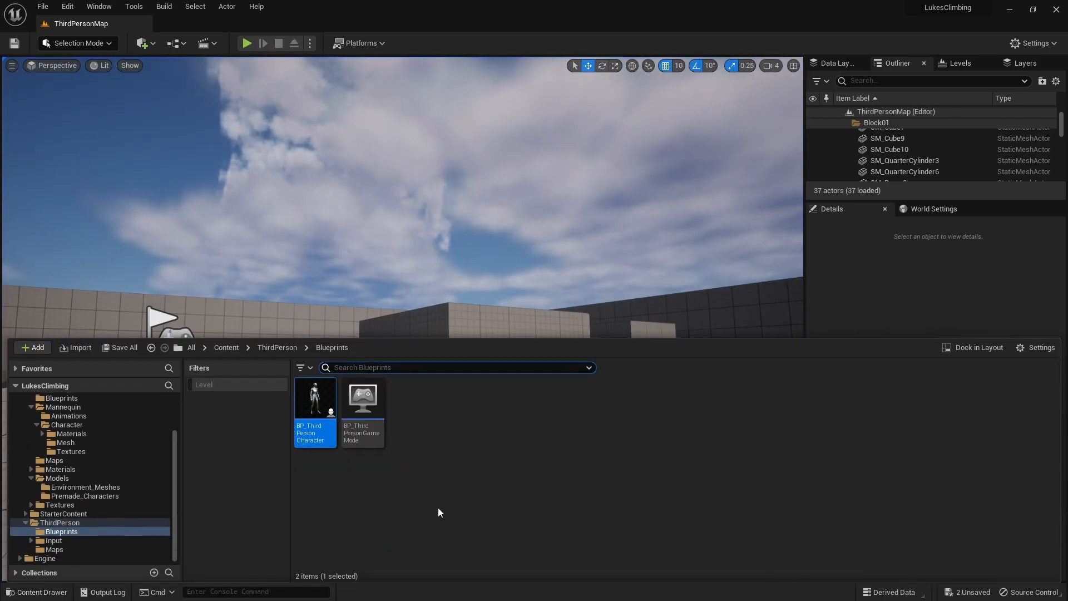
- Open the MESH_PC_02 skeletal mesh editor to review its Skeleton Tree and morph targets
left_click(226, 347)
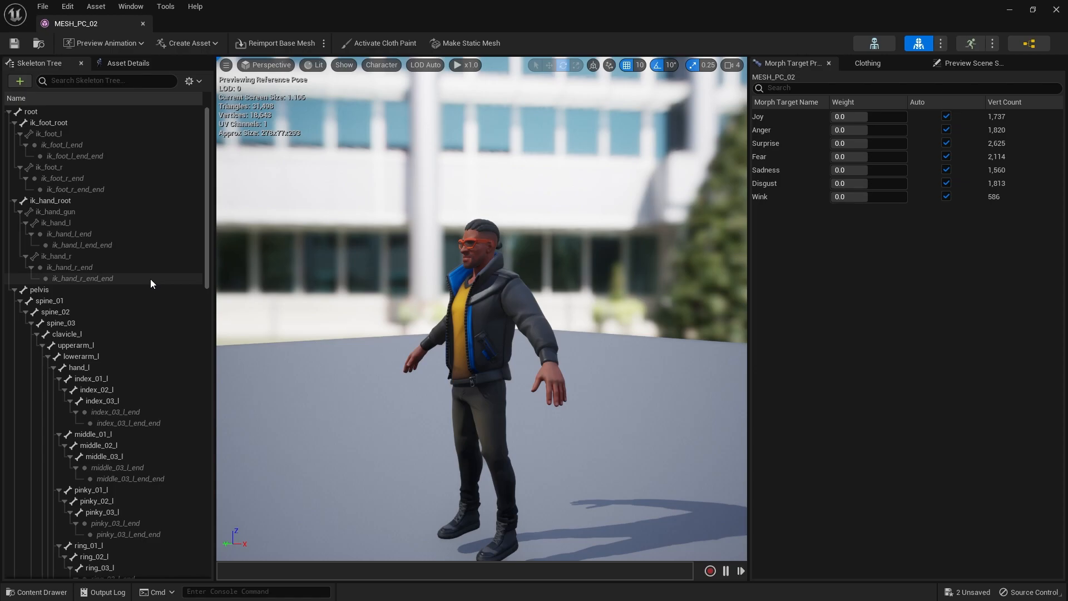
mouse_move(122, 333)
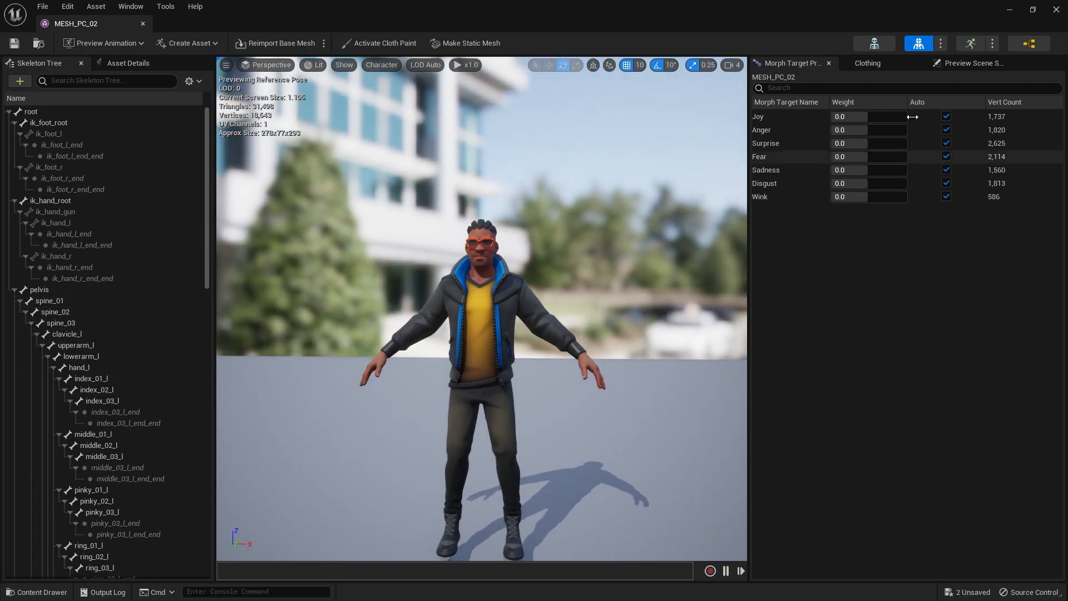
mouse_move(873, 43)
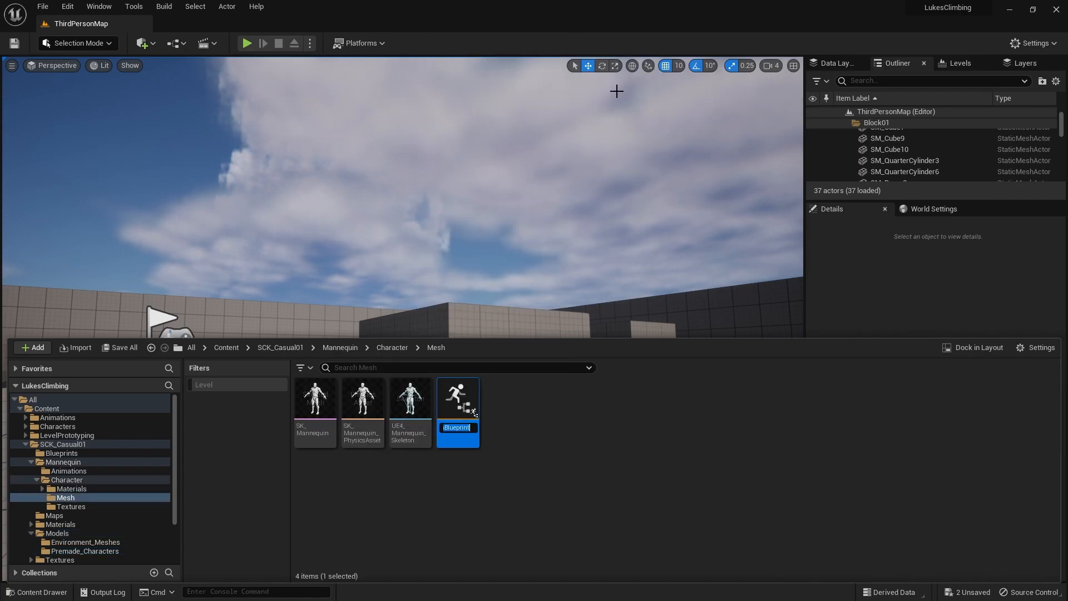
- Name the new Animation Blueprint MyAnimBP in the Mesh folder and open its AnimGraph
type("MyAnimBP")
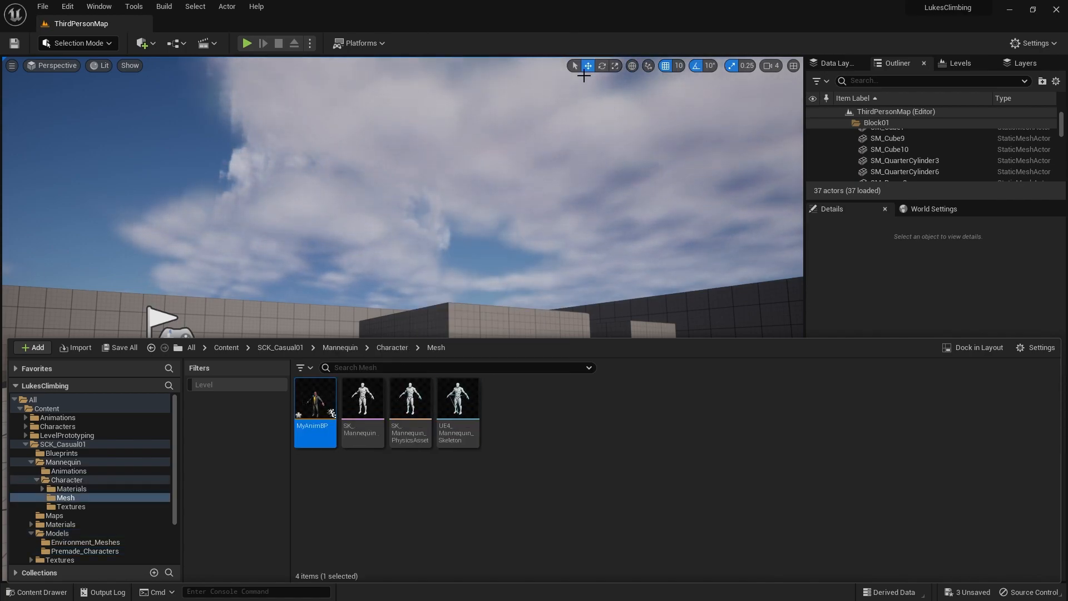
double_click(315, 397)
type("ret")
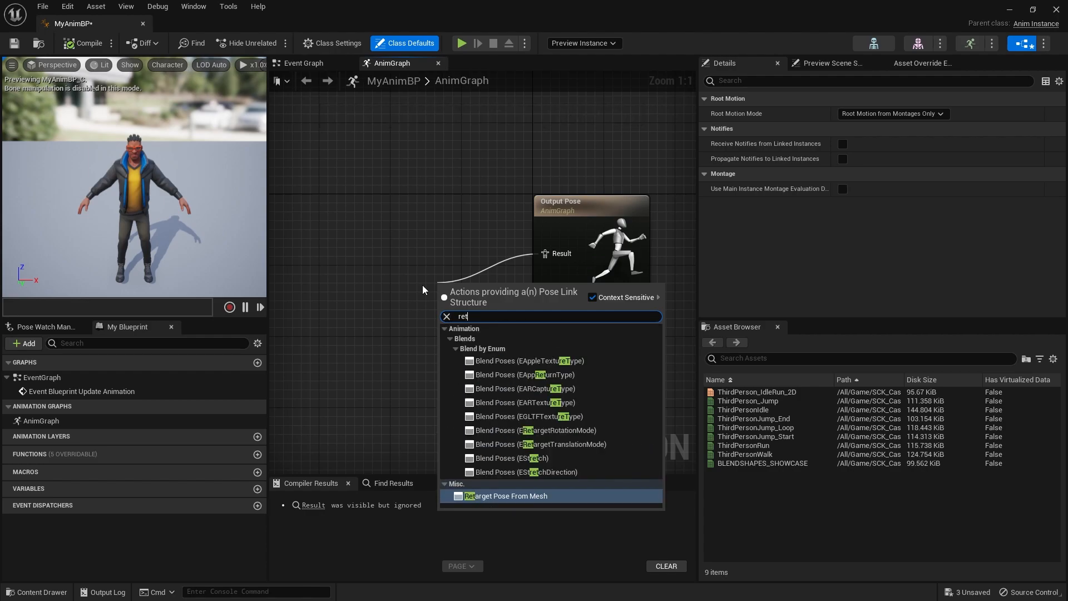
- Connect a Retarget Pose From Mesh node into Output Pose and select it for Details
left_click(505, 495)
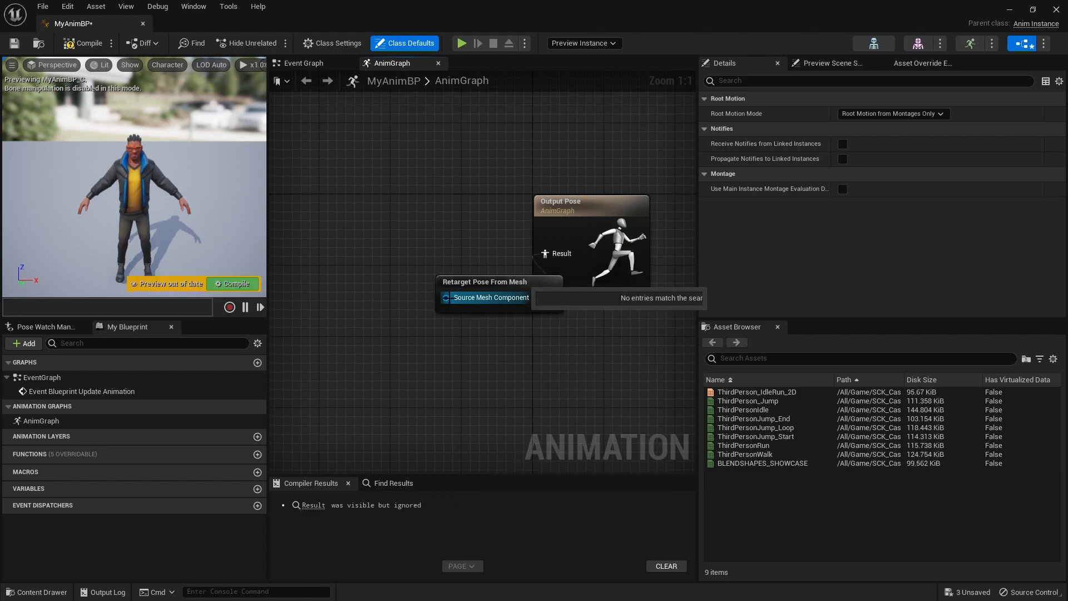
left_click(404, 264)
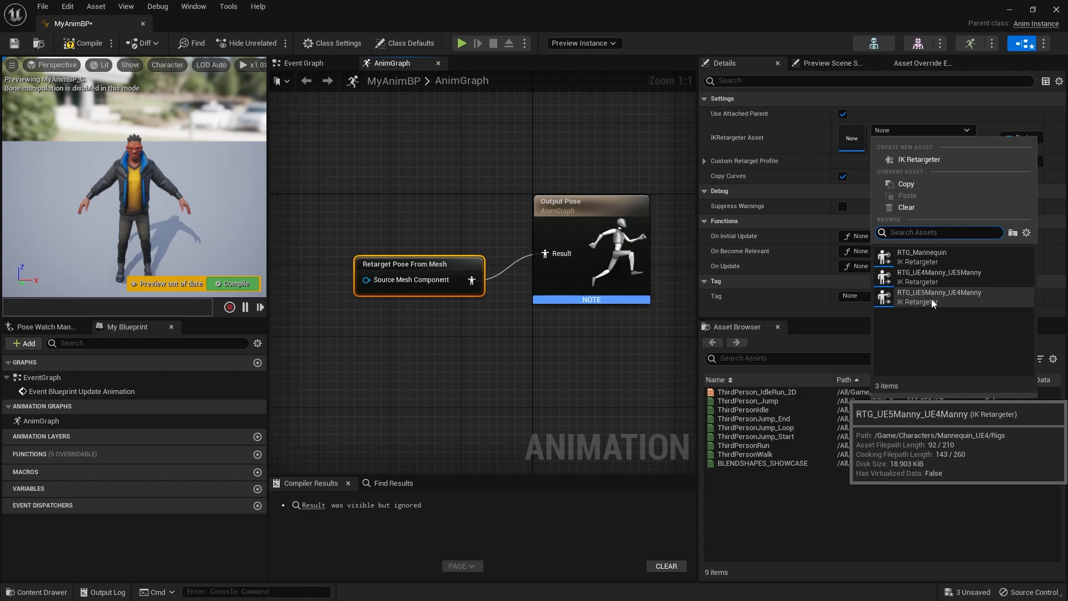
- Assign RTG_UE5Manny_UE4Manny as the node's IK Retargeter, then compile and save MyAnimBP
left_click(938, 297)
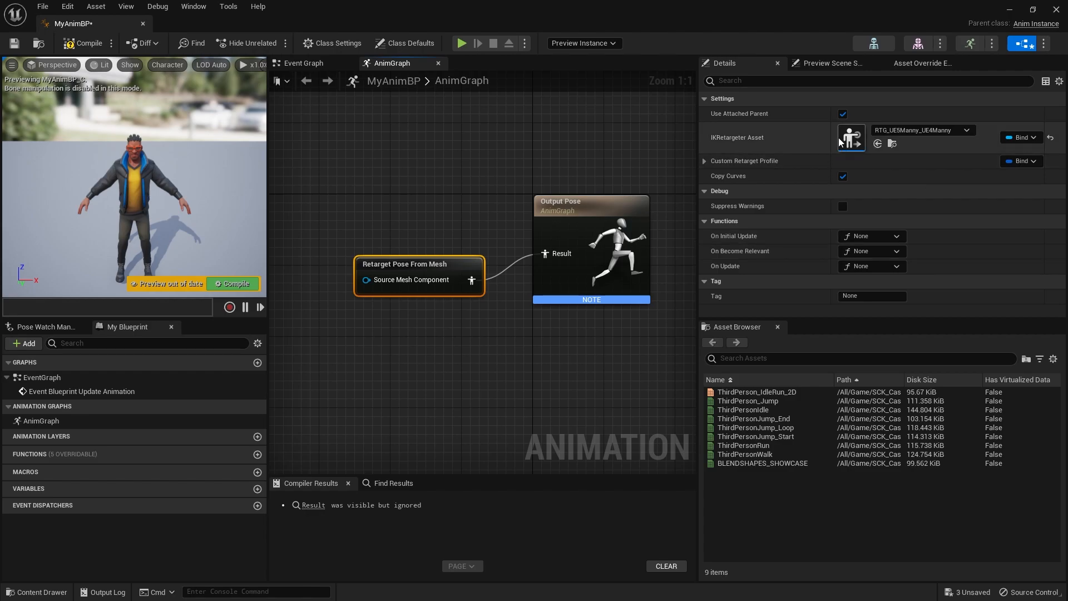
mouse_move(850, 139)
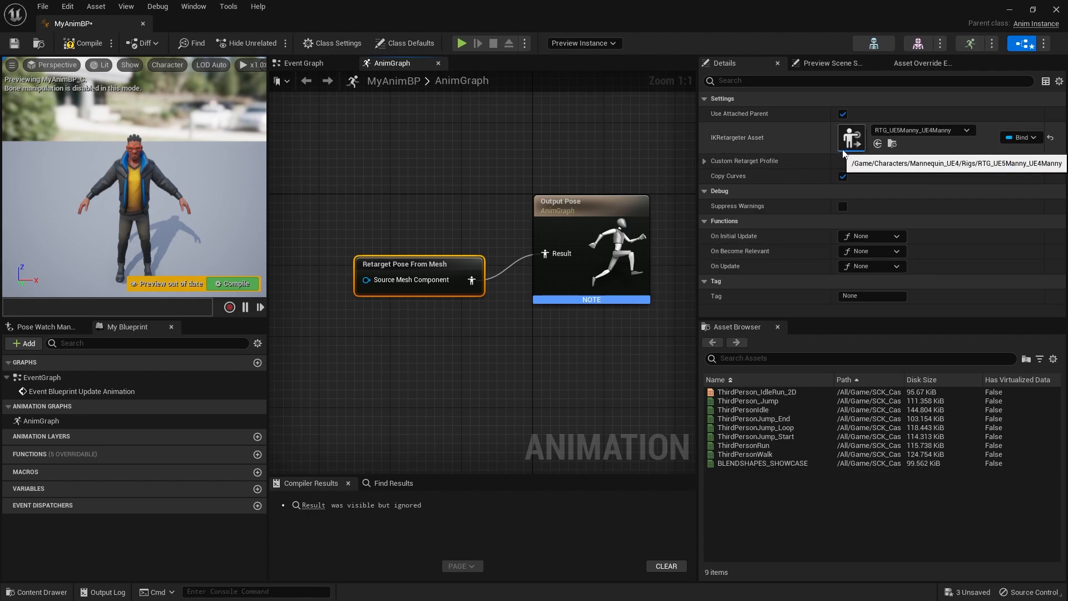
mouse_move(717, 127)
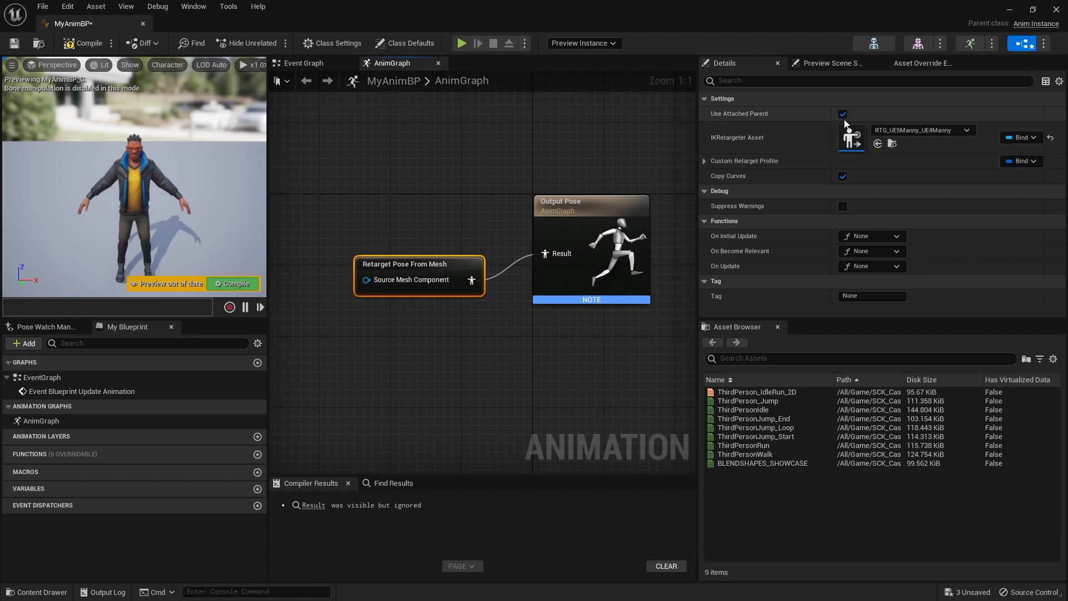
mouse_move(612, 167)
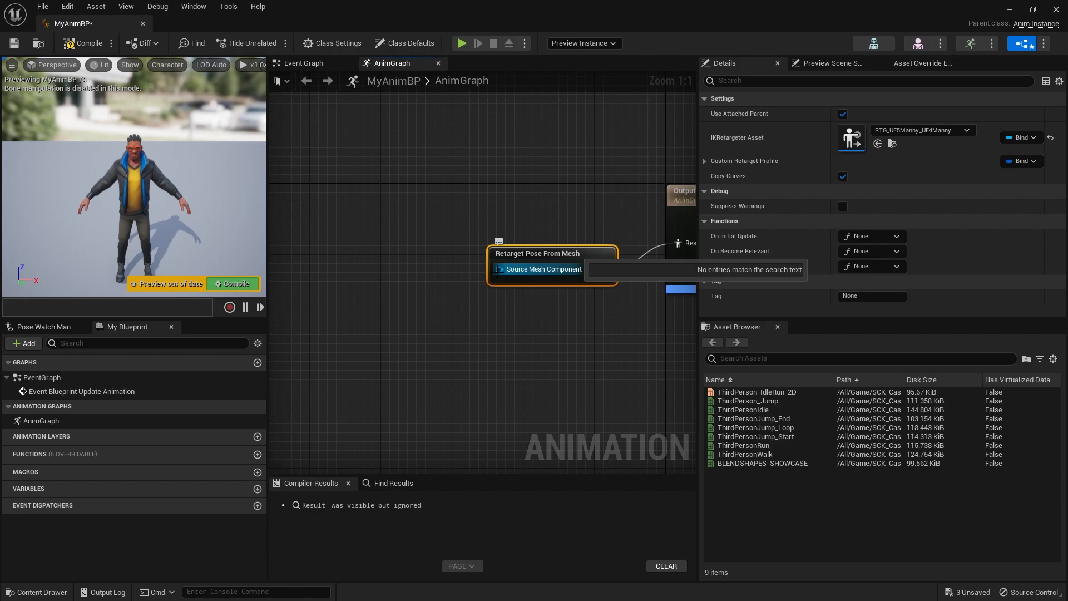
left_click(507, 304)
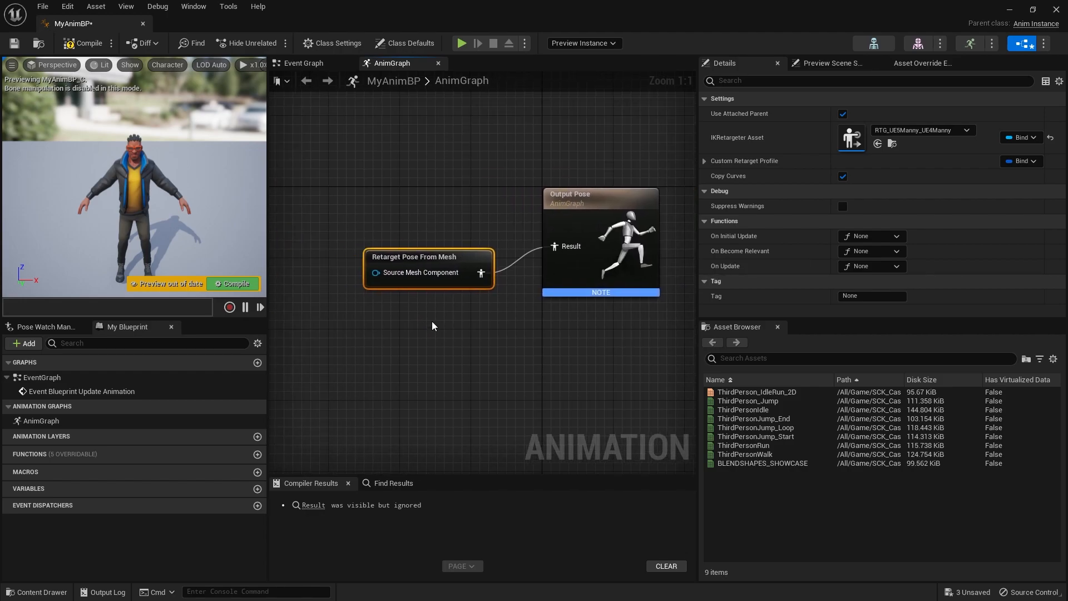
left_click(84, 43)
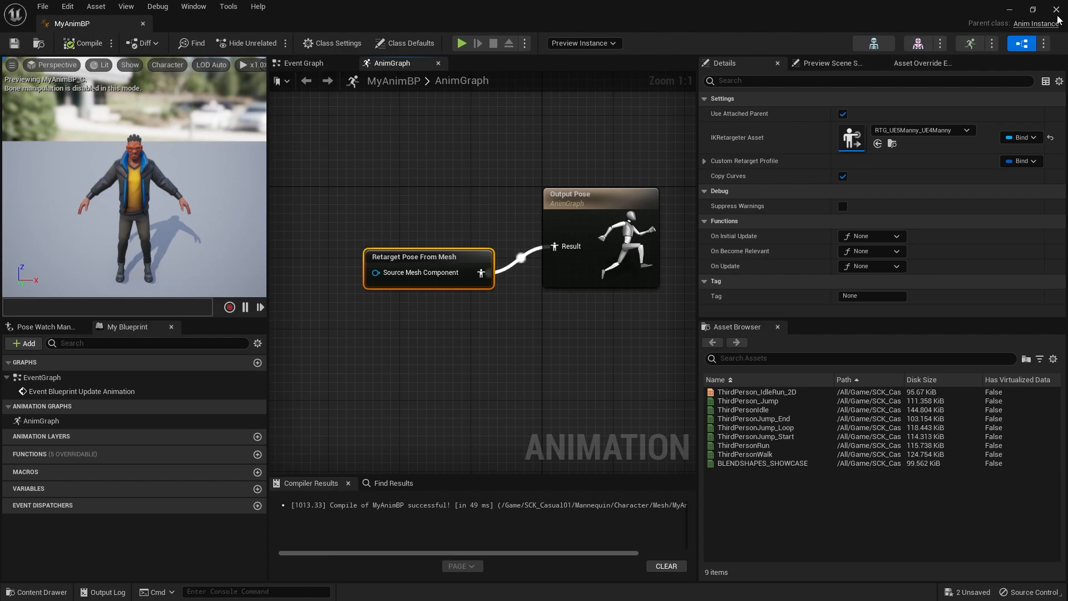
- Close MyAnimBP and open BP_ThirdPersonCharacter from Content > ThirdPerson > Blueprints
left_click(1058, 10)
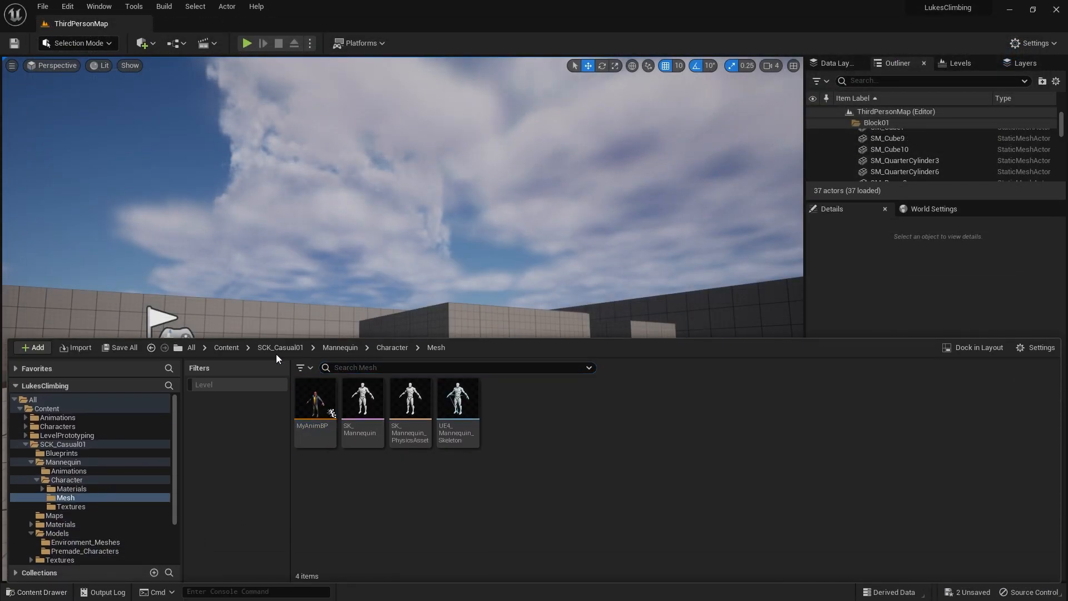
left_click(60, 522)
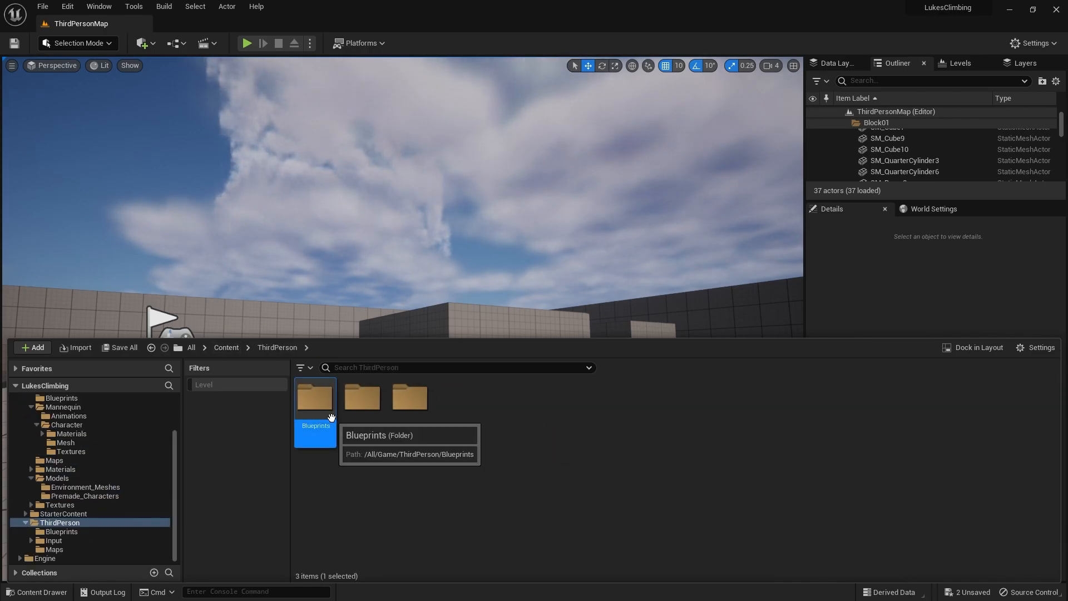
double_click(314, 397)
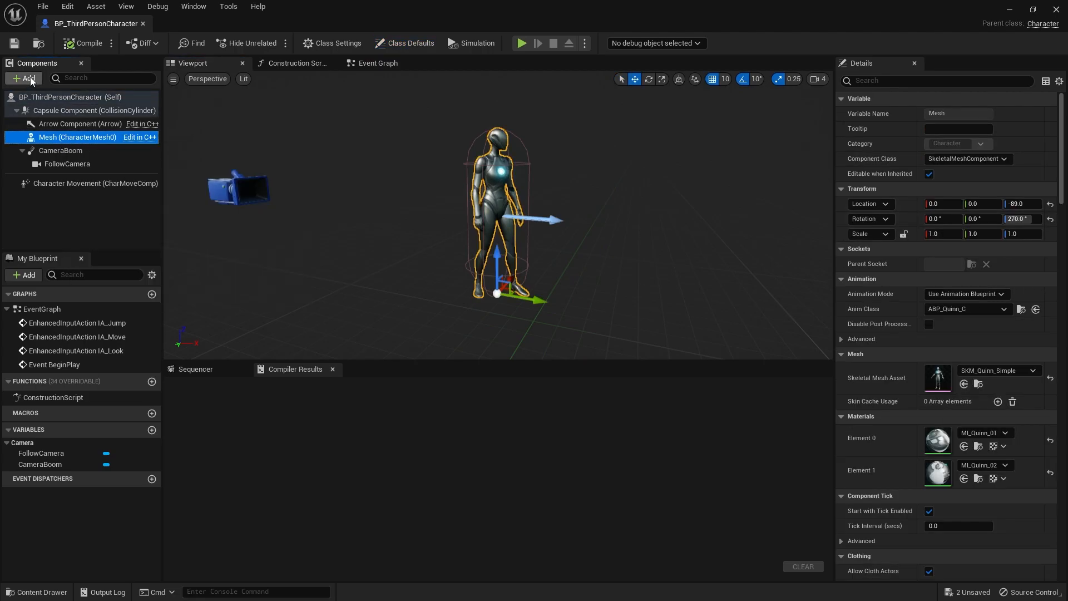
- Add a SkeletalMesh component with MyAnimBP_C as its Anim Class and compile
left_click(23, 77)
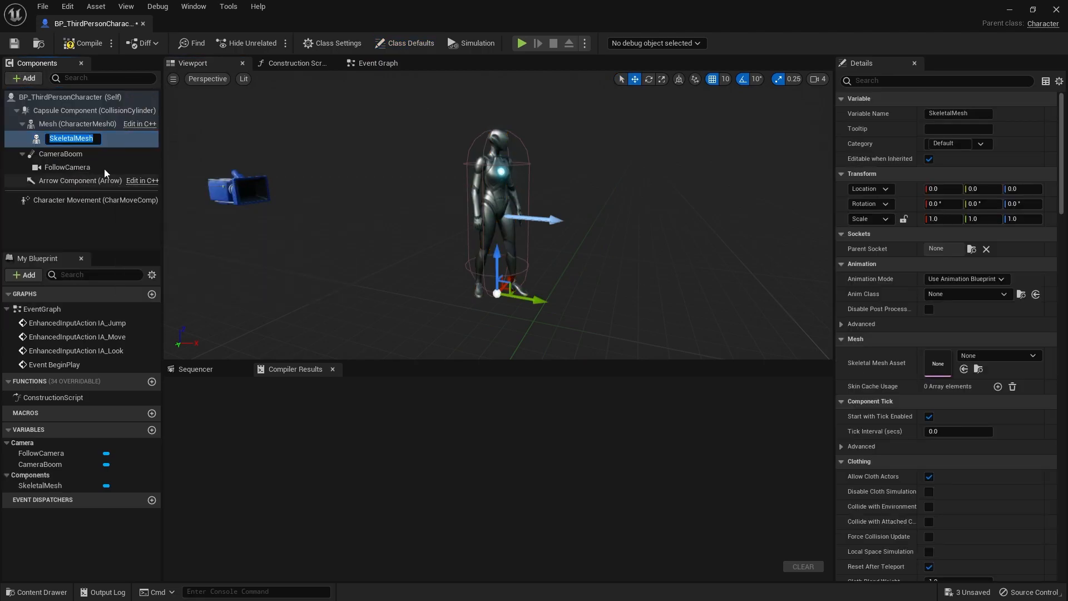
mouse_move(747, 197)
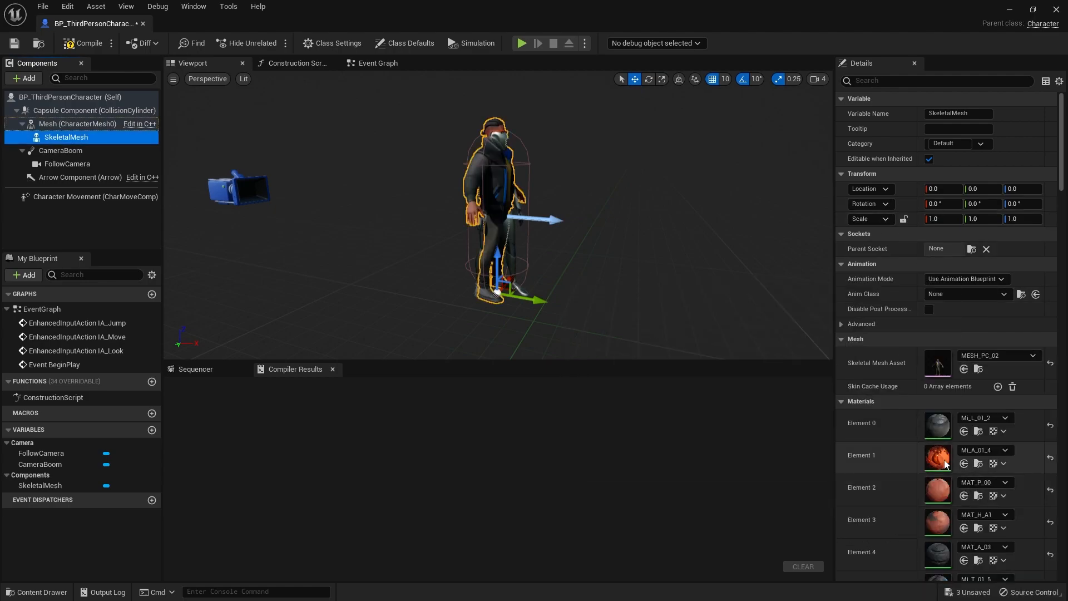
left_click(1001, 294)
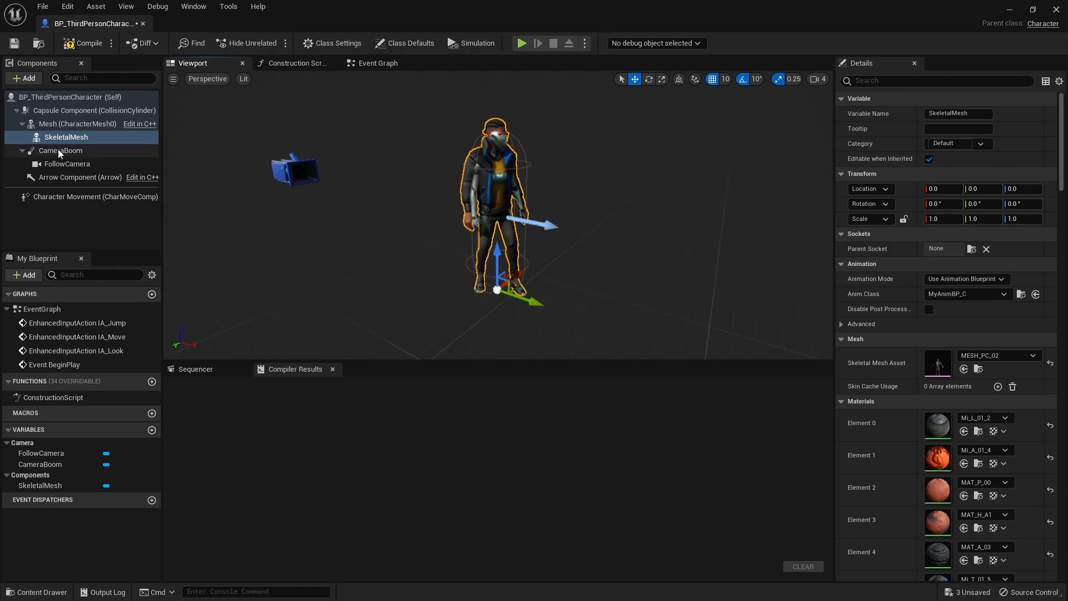
mouse_move(512, 140)
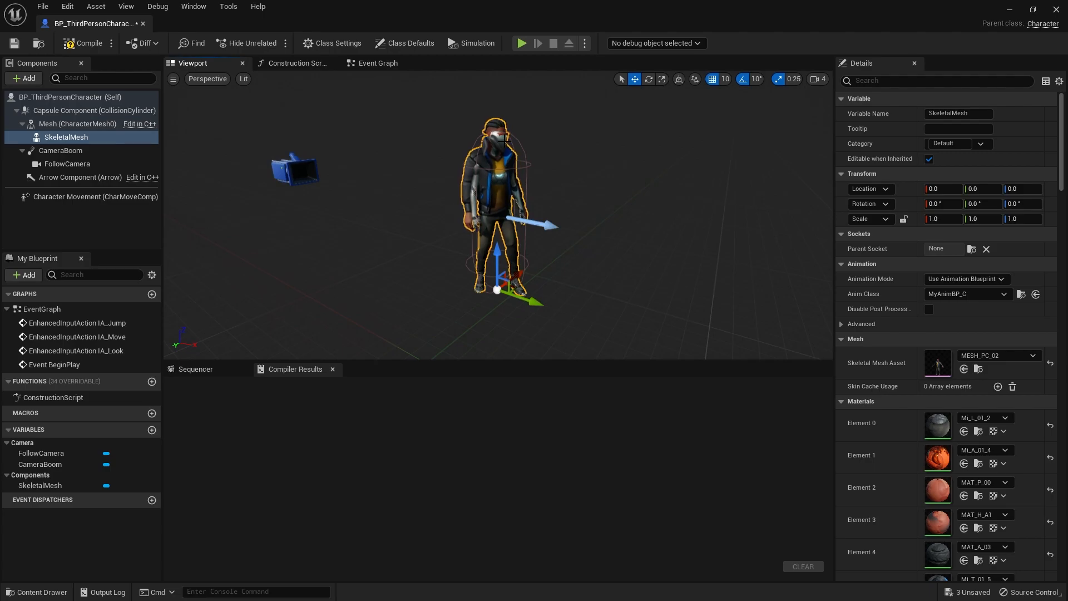
left_click(87, 43)
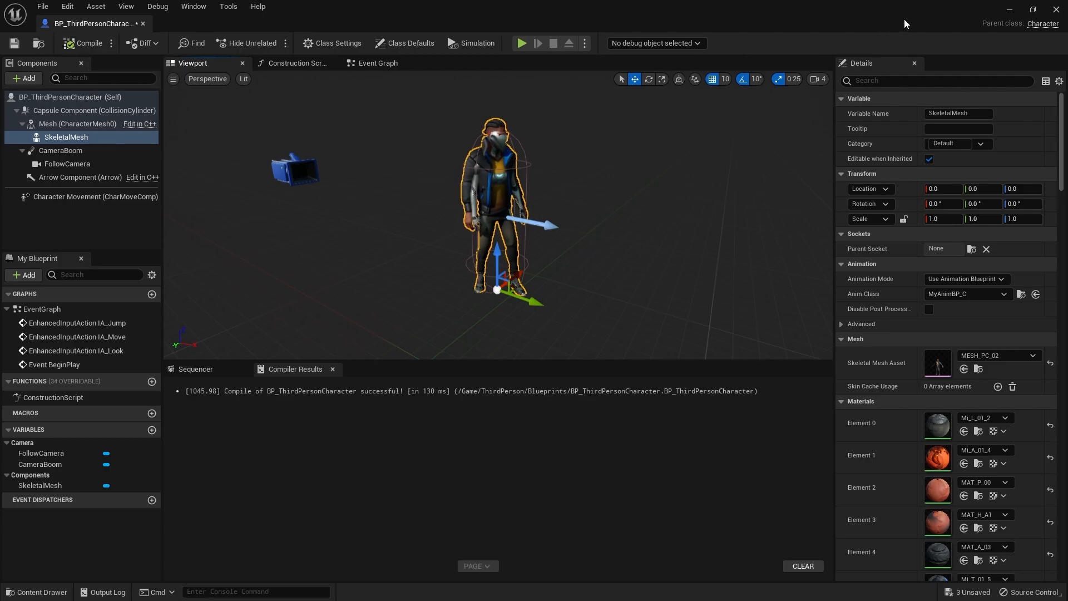
- Play-test the level with the custom character, stop, and open the Content Drawer
left_click(521, 43)
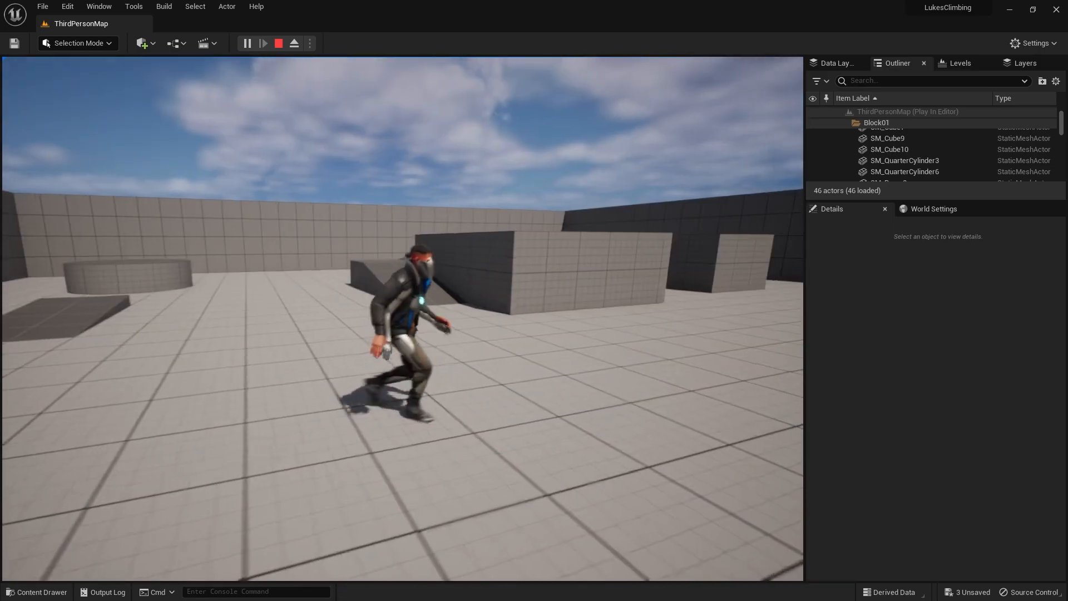
left_click(278, 43)
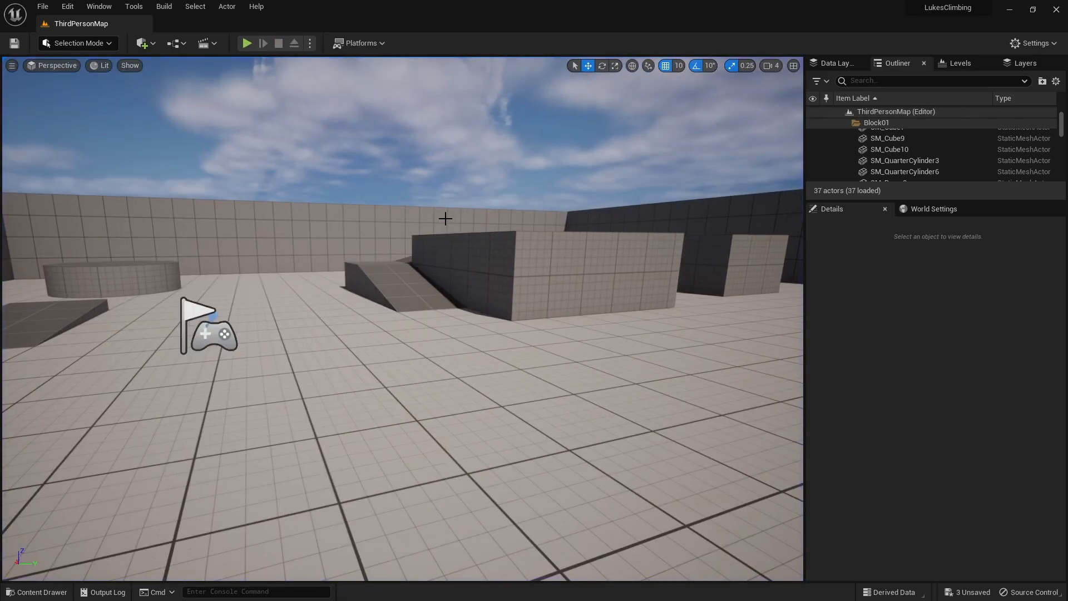
left_click(36, 592)
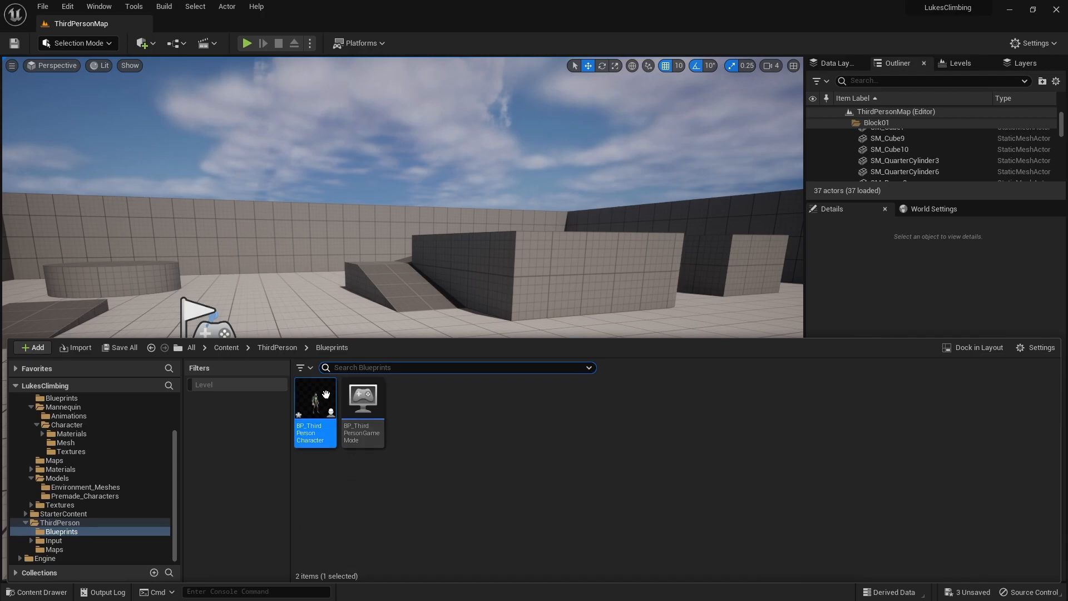
- Reopen BP_ThirdPersonCharacter and uncheck Visible in the Mesh component's Rendering settings
double_click(314, 399)
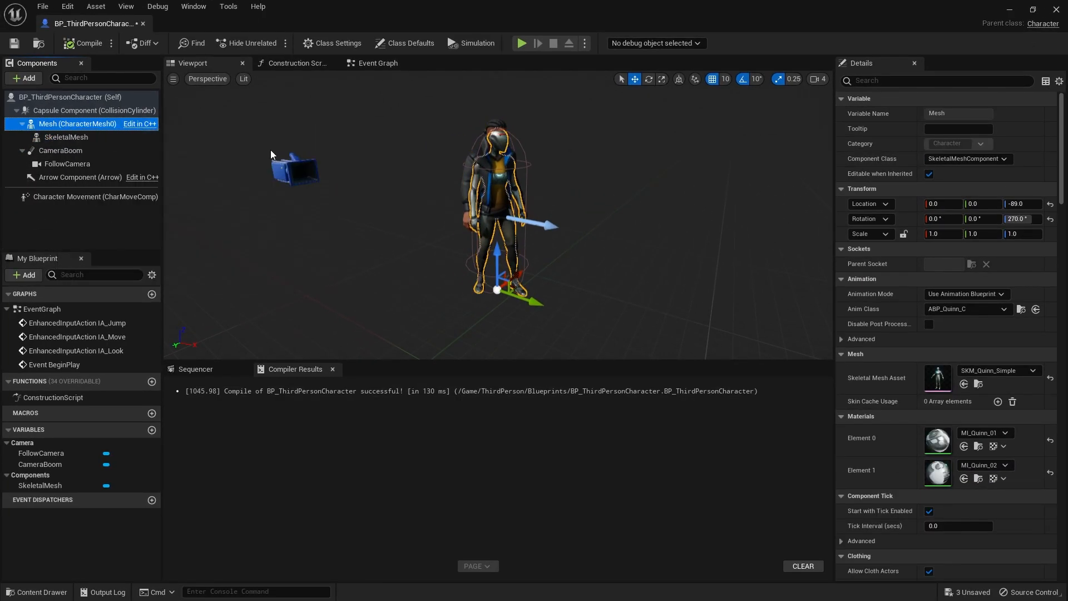
scroll("down", 3)
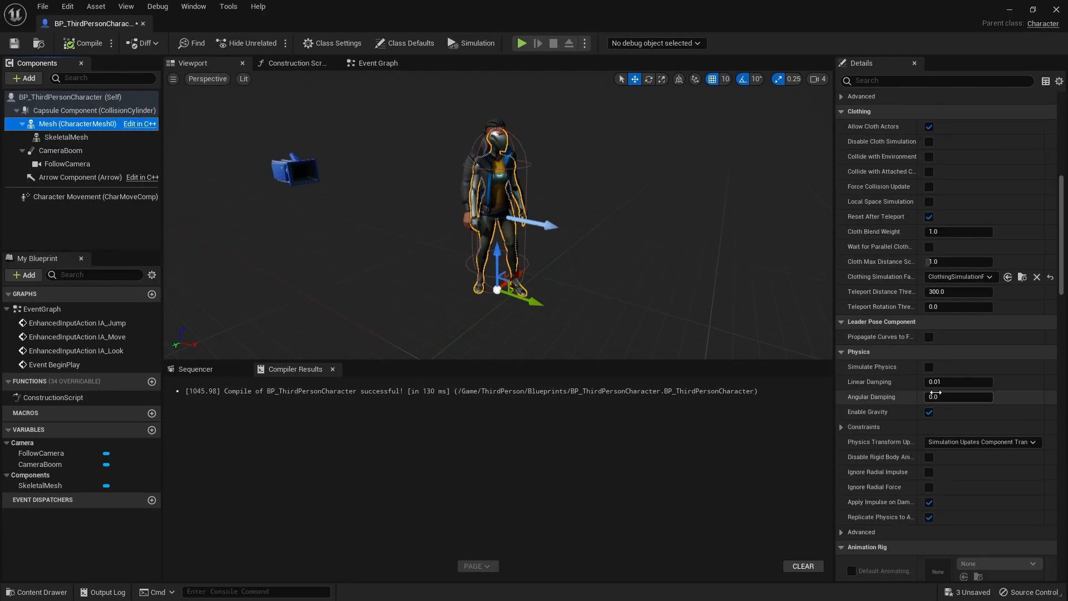
scroll("down", 3)
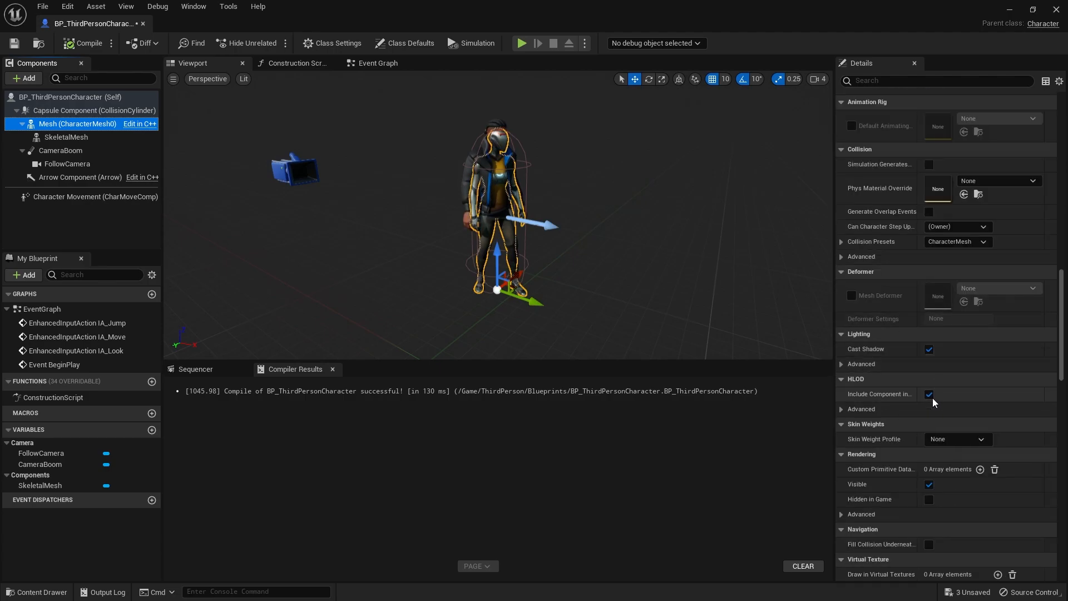
left_click(928, 483)
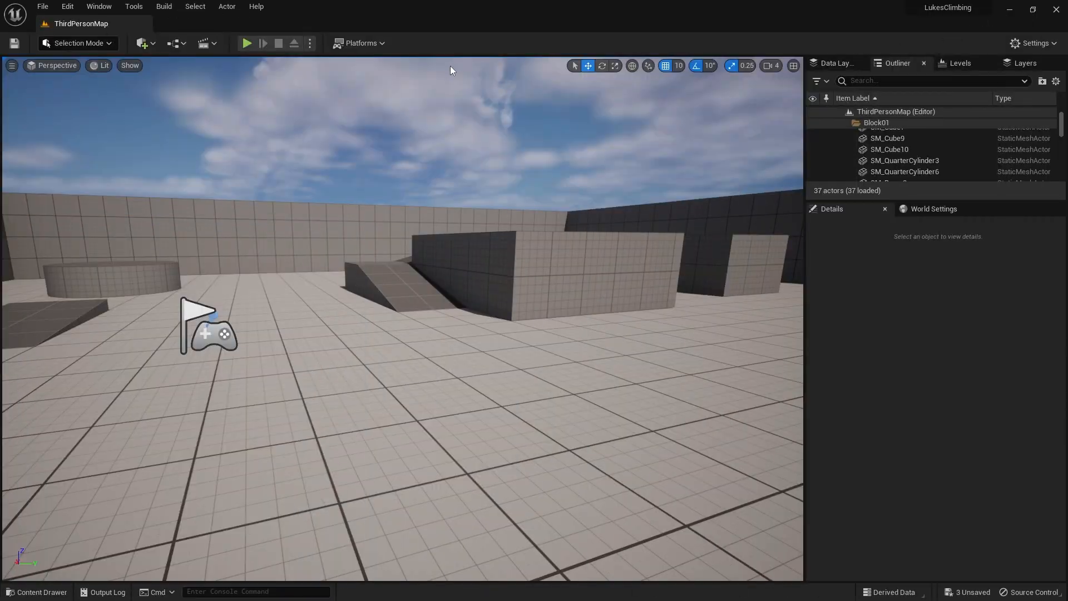
- Run and stop a play session showing only the custom character, then open the Content Drawer
left_click(245, 43)
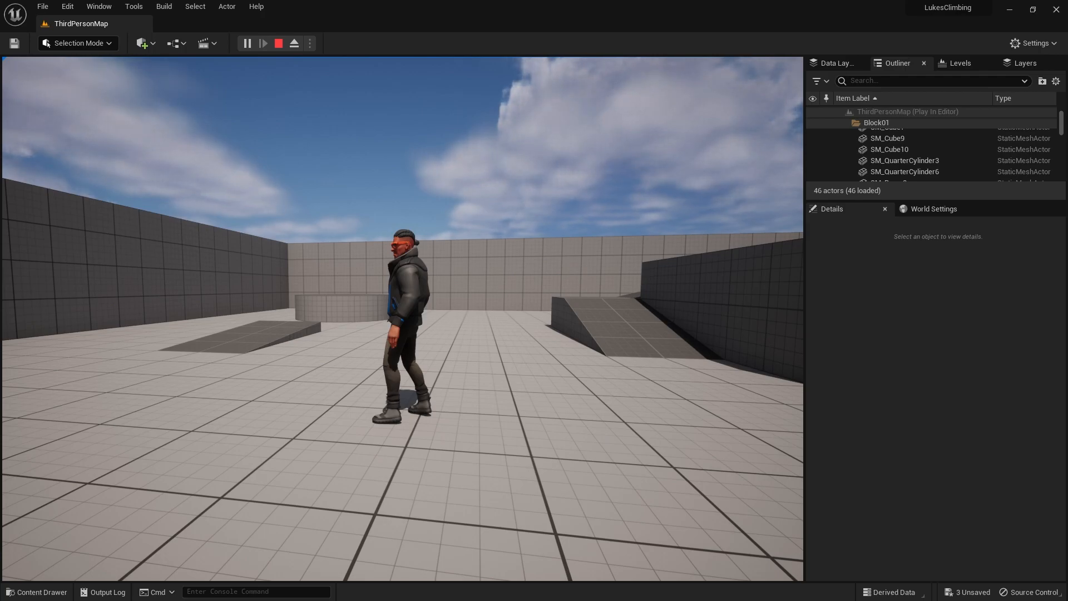
left_click(278, 42)
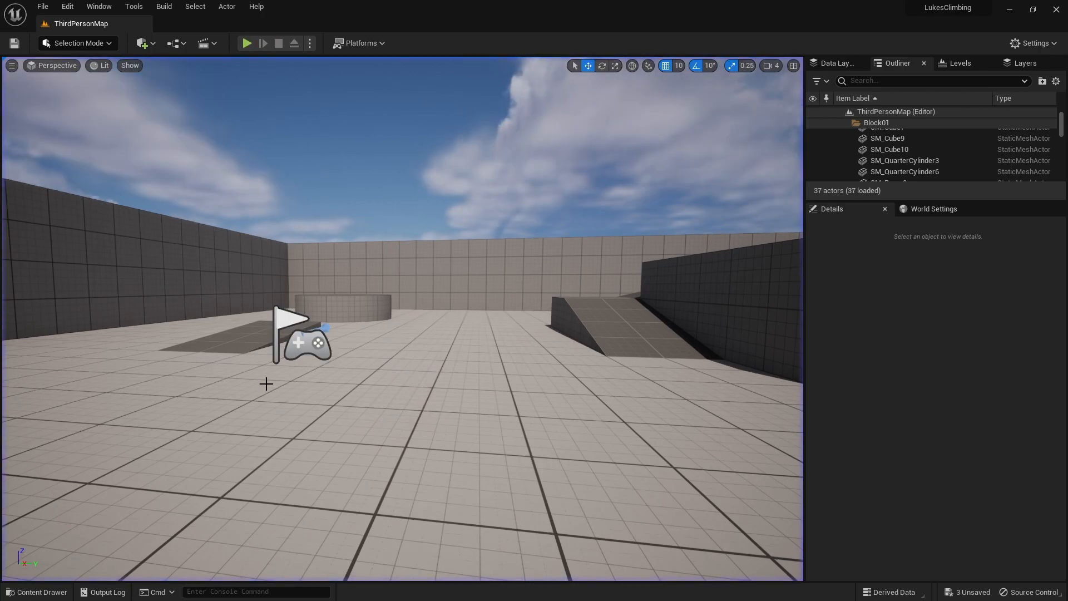
left_click(37, 591)
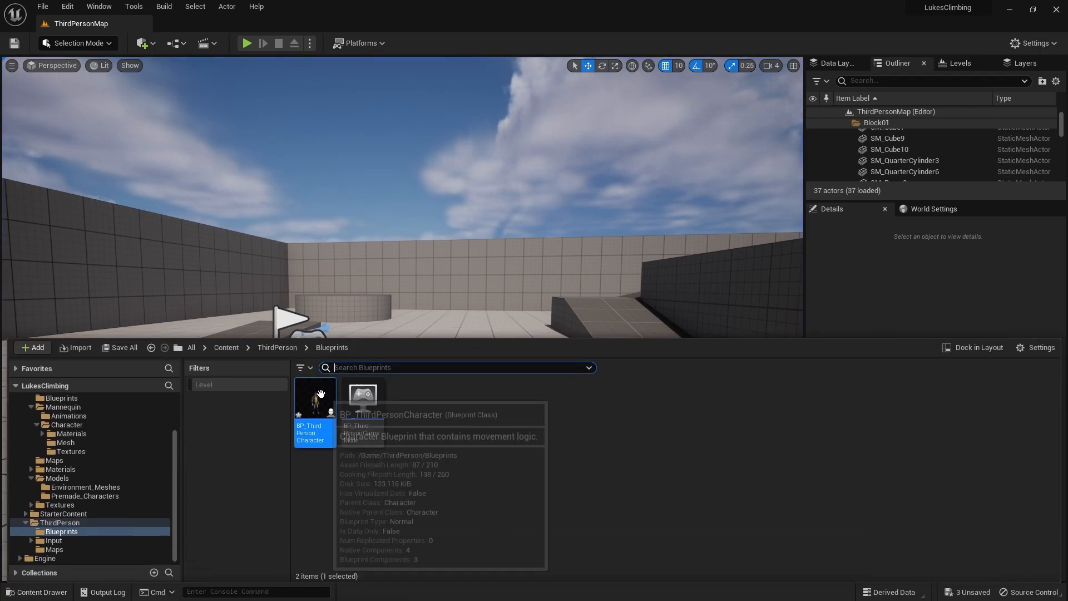
- Set Mesh's Visibility Based Anim Tick Option to Always Tick Pose and Refresh Bones, then play
double_click(314, 415)
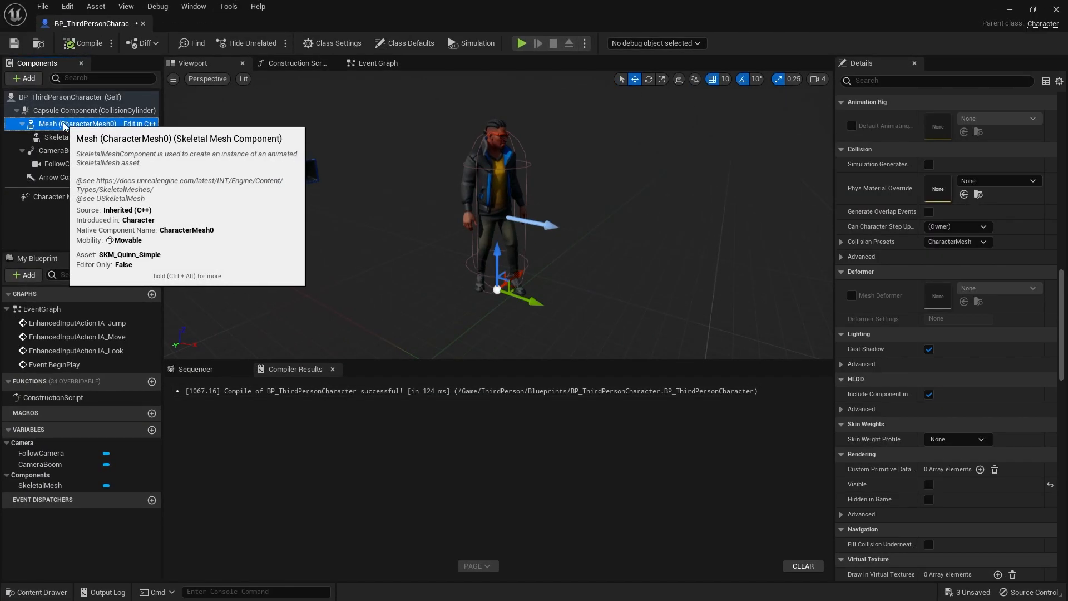
mouse_move(850, 139)
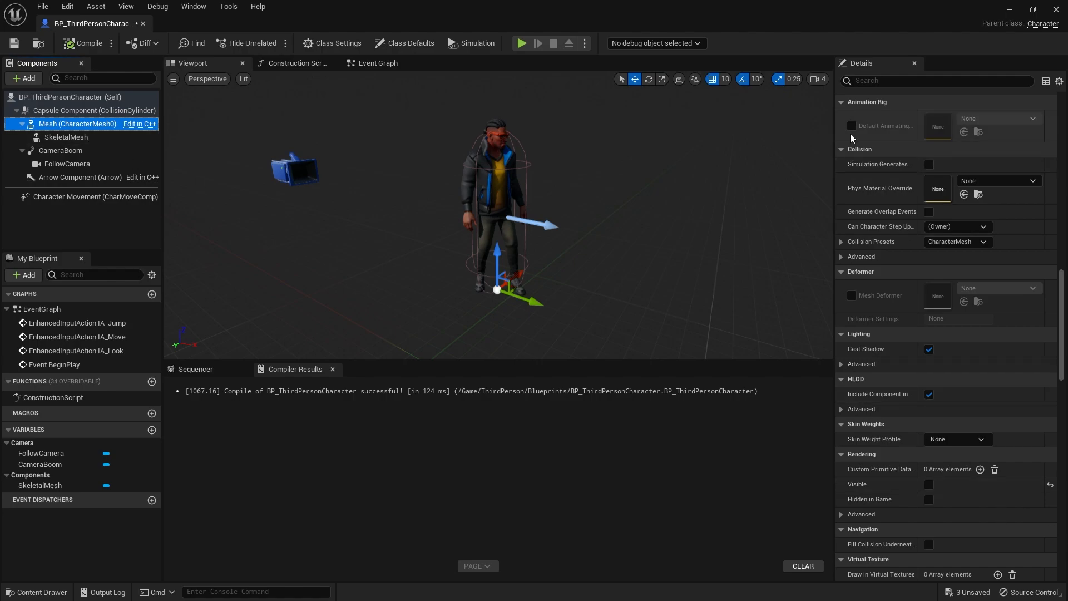
scroll("down", 3)
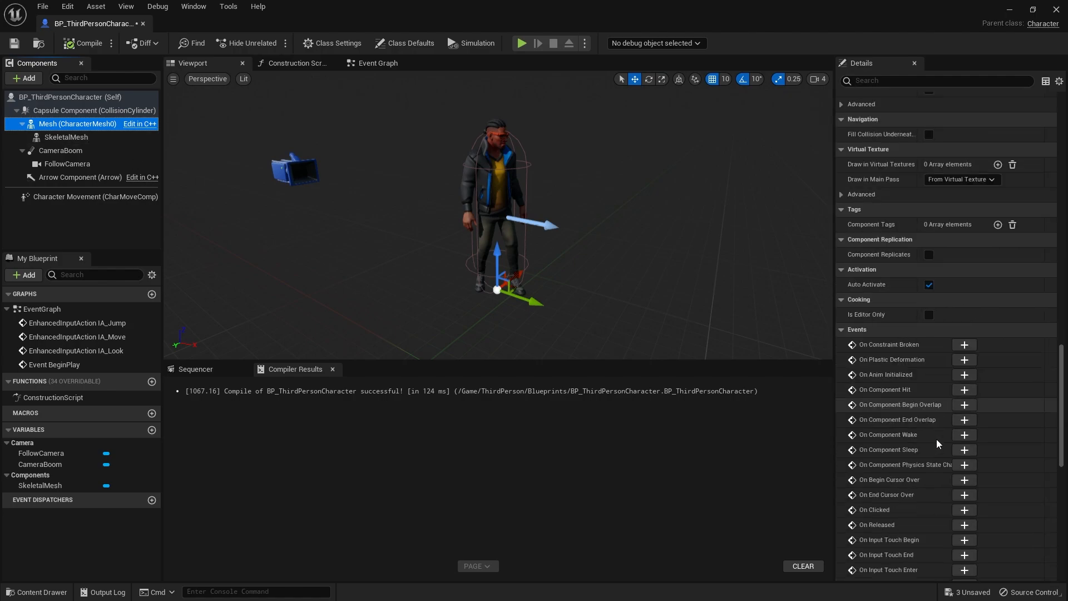
scroll("down", 3)
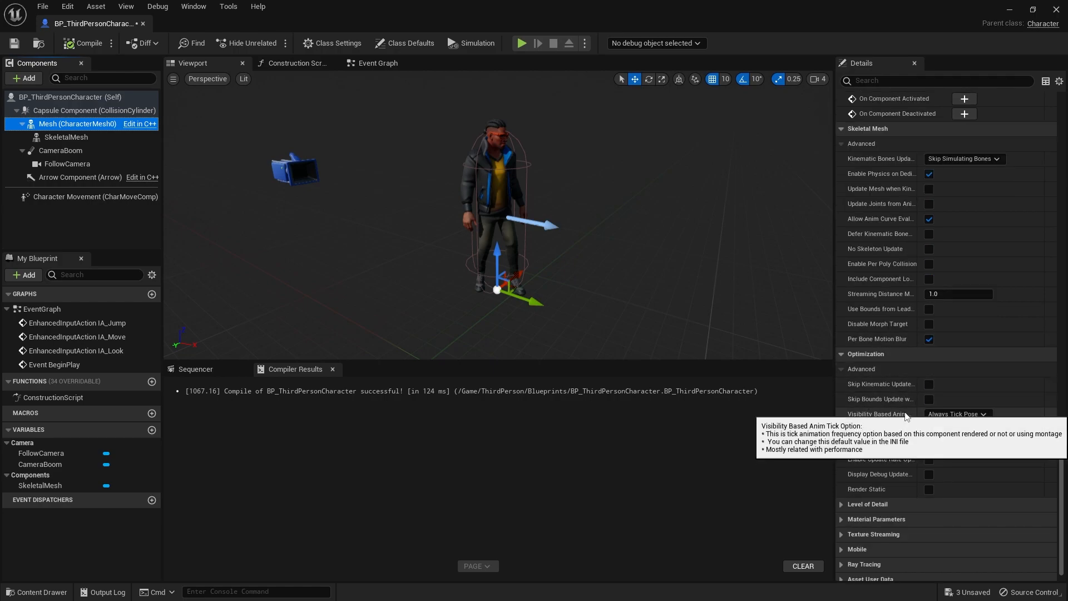
mouse_move(904, 414)
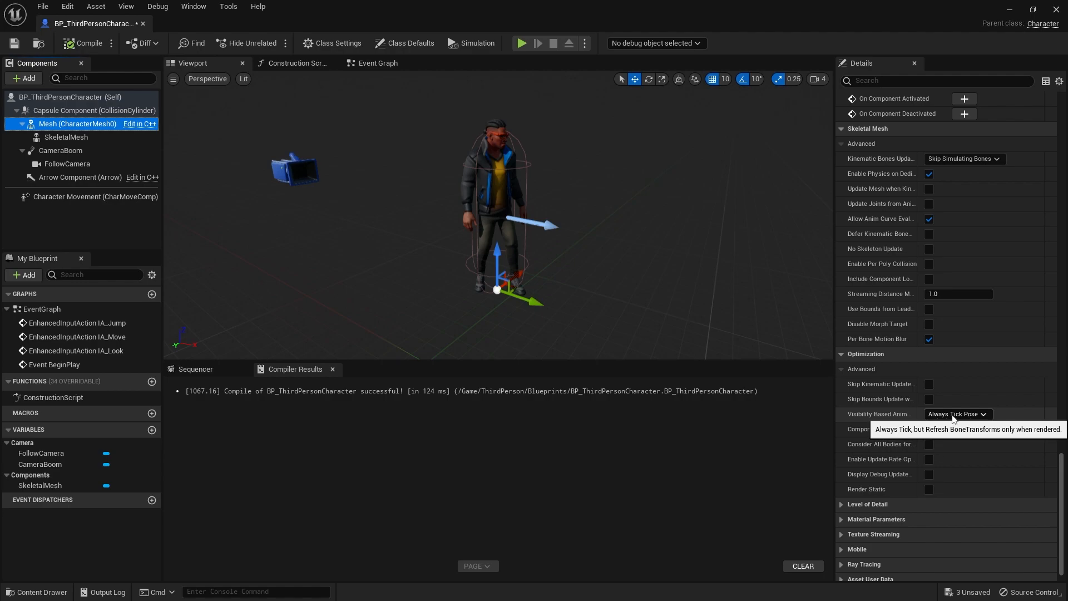
left_click(957, 413)
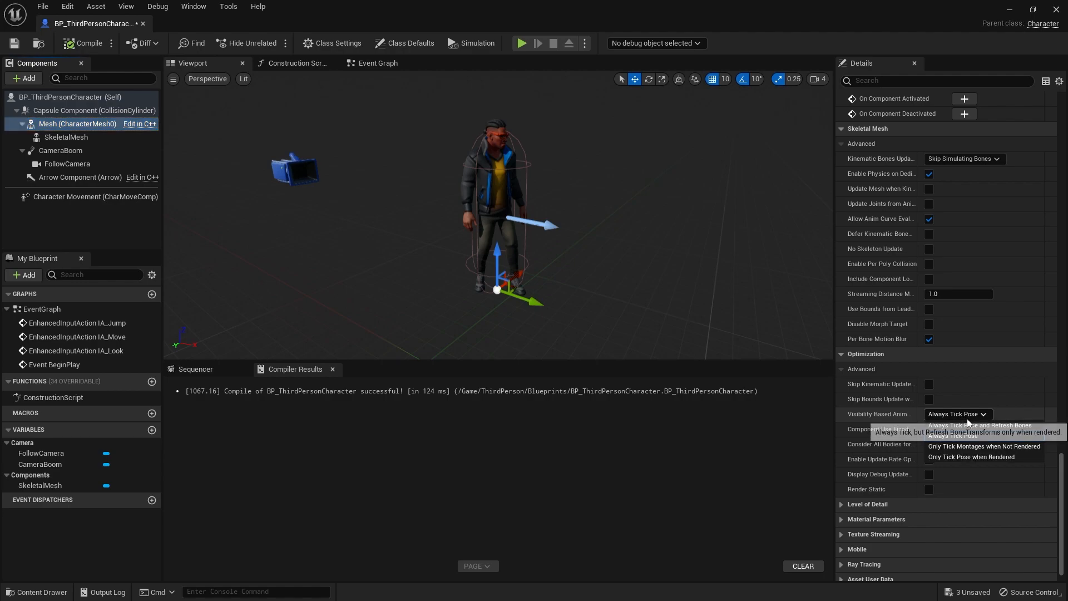
mouse_move(981, 425)
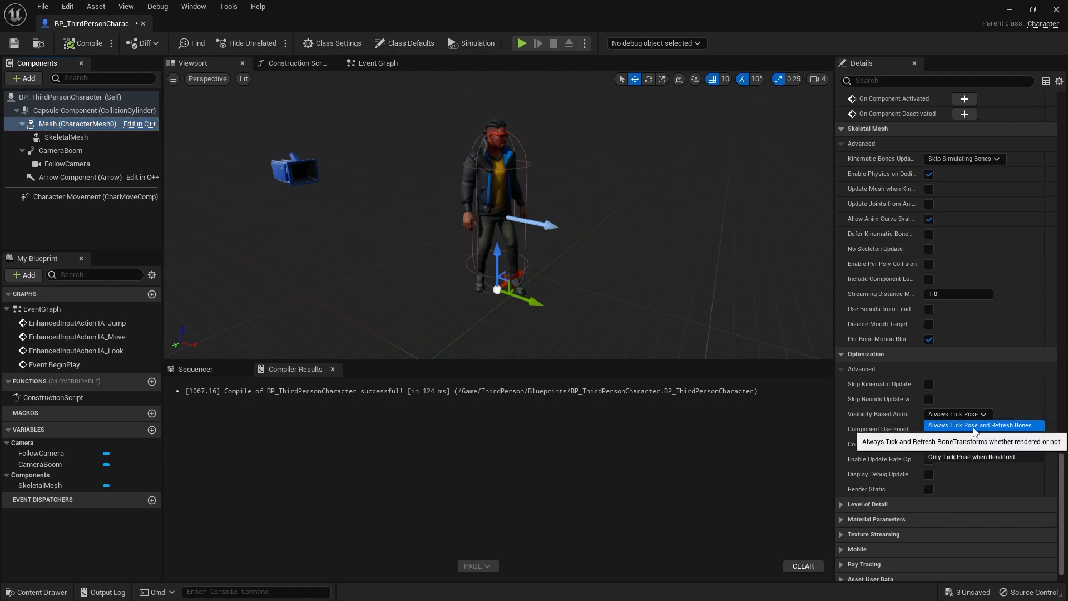
left_click(979, 424)
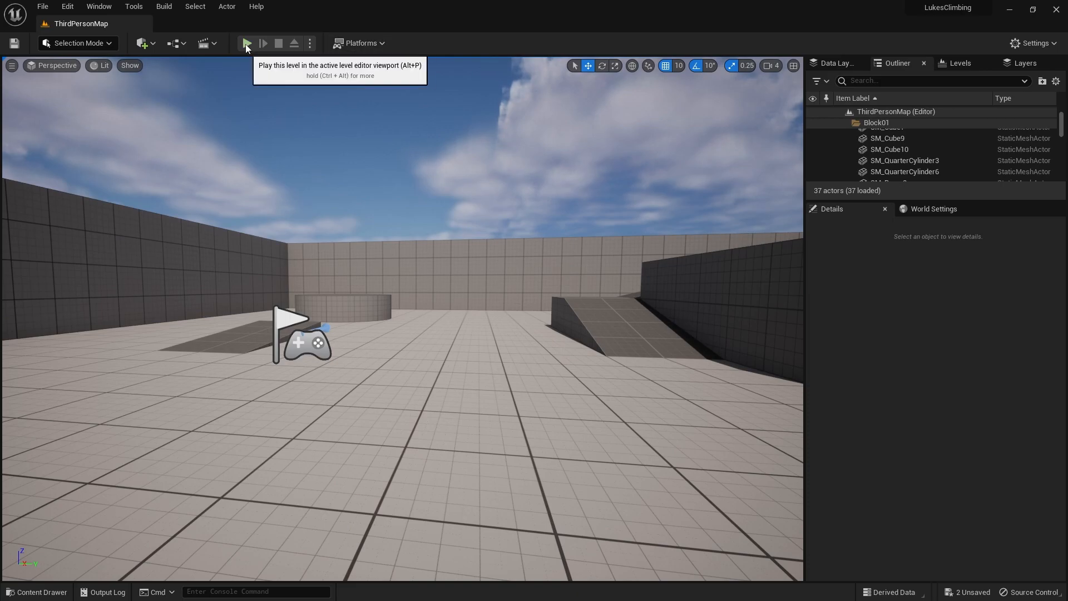
left_click(246, 43)
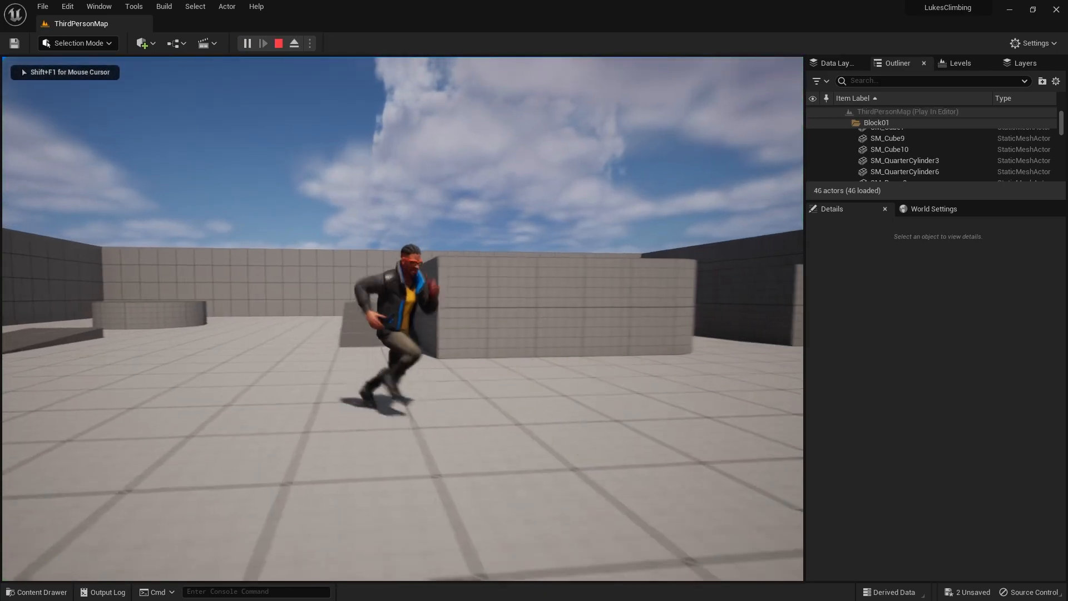